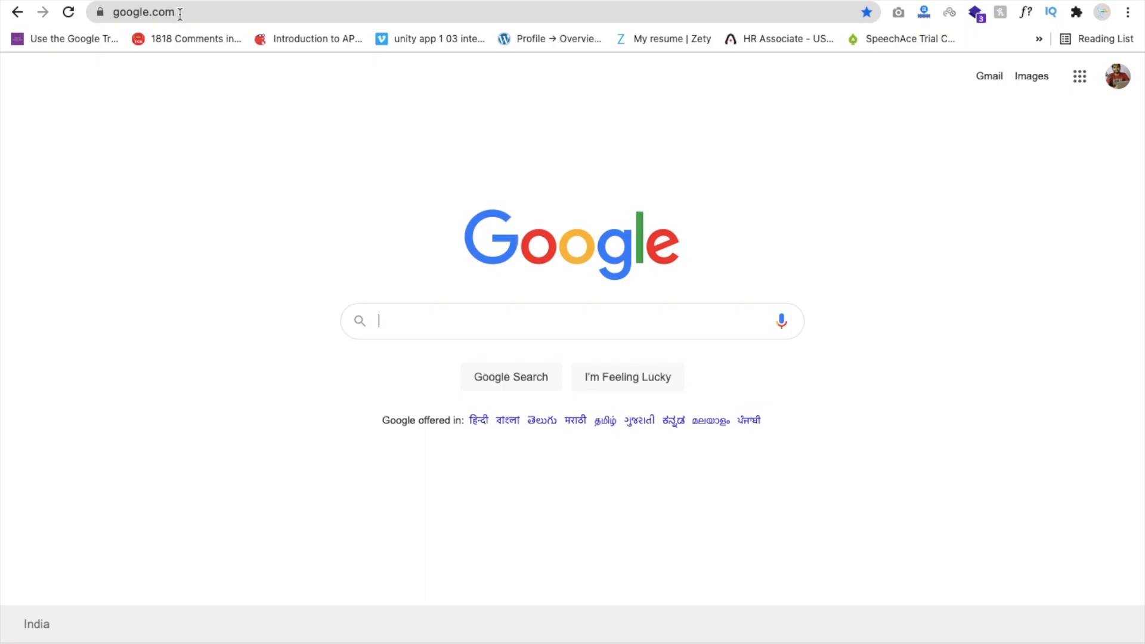
Search Google for 'world meter covid' via the suggestion and scroll its results.
text(world meter covi)
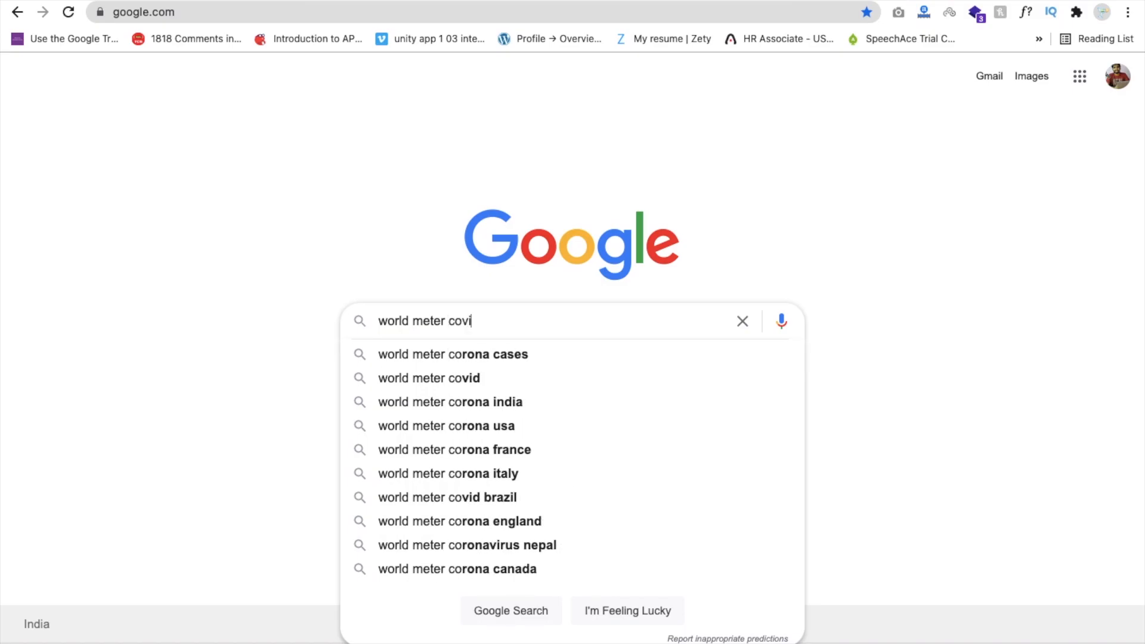
click(428, 378)
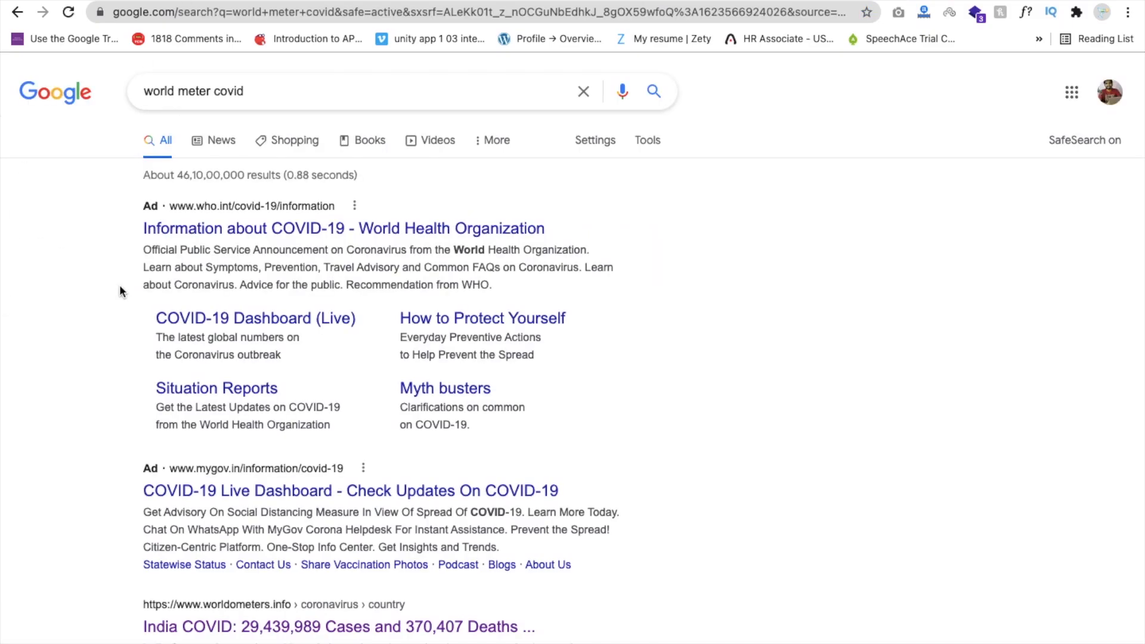
scroll(down, 3)
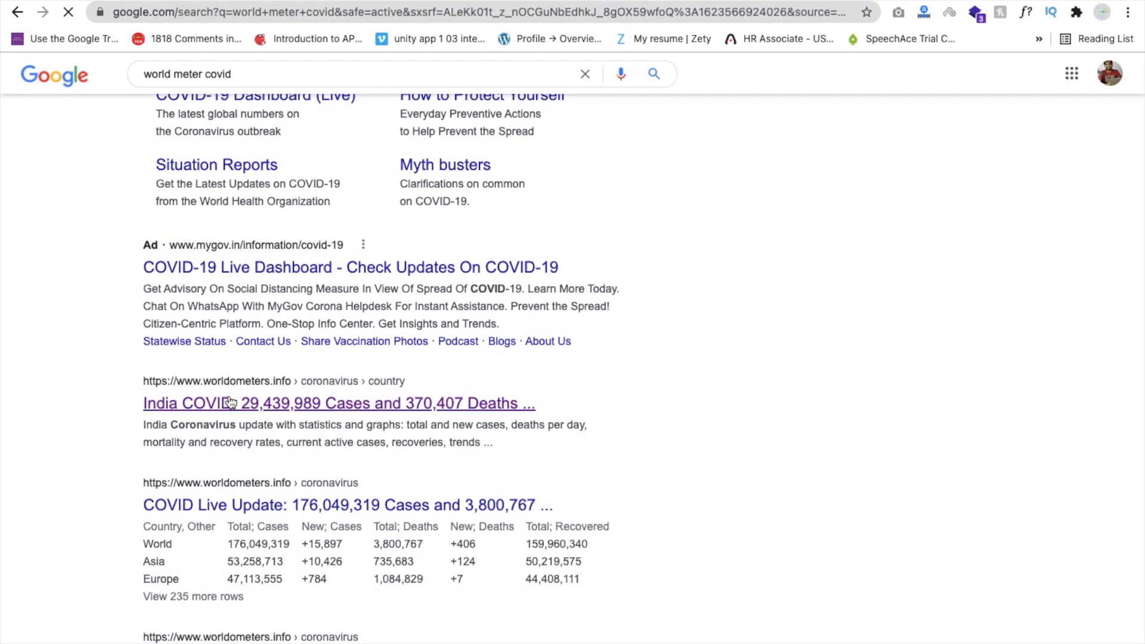
On Worldometer's India page, inspect the Coronavirus Cases span and replace 29,439,989 with 0.
click(338, 404)
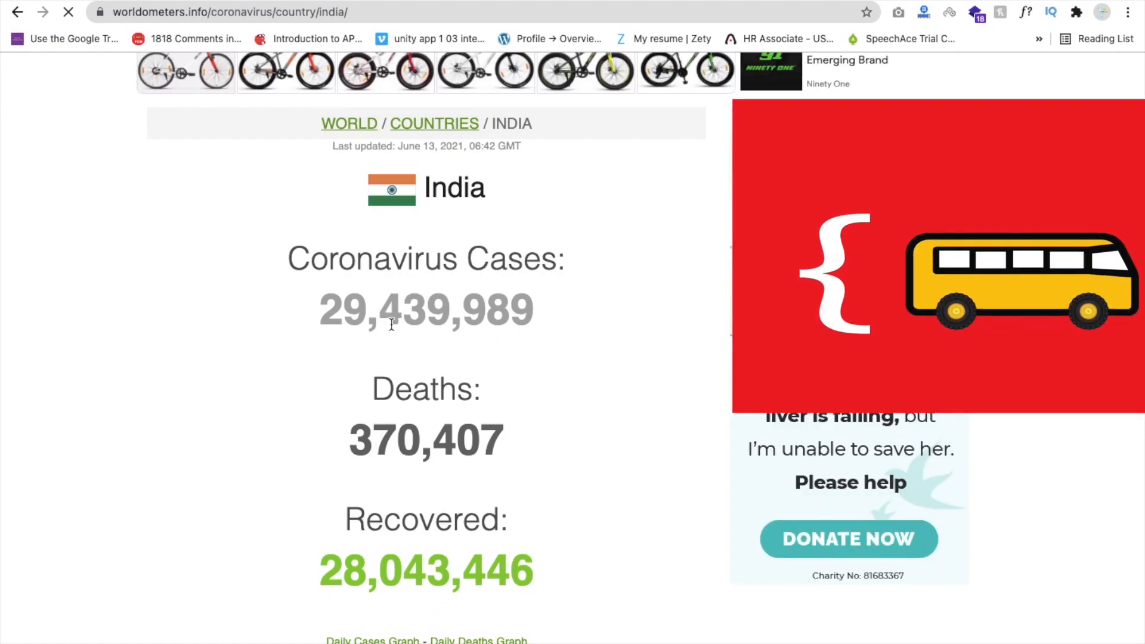
right_click(426, 309)
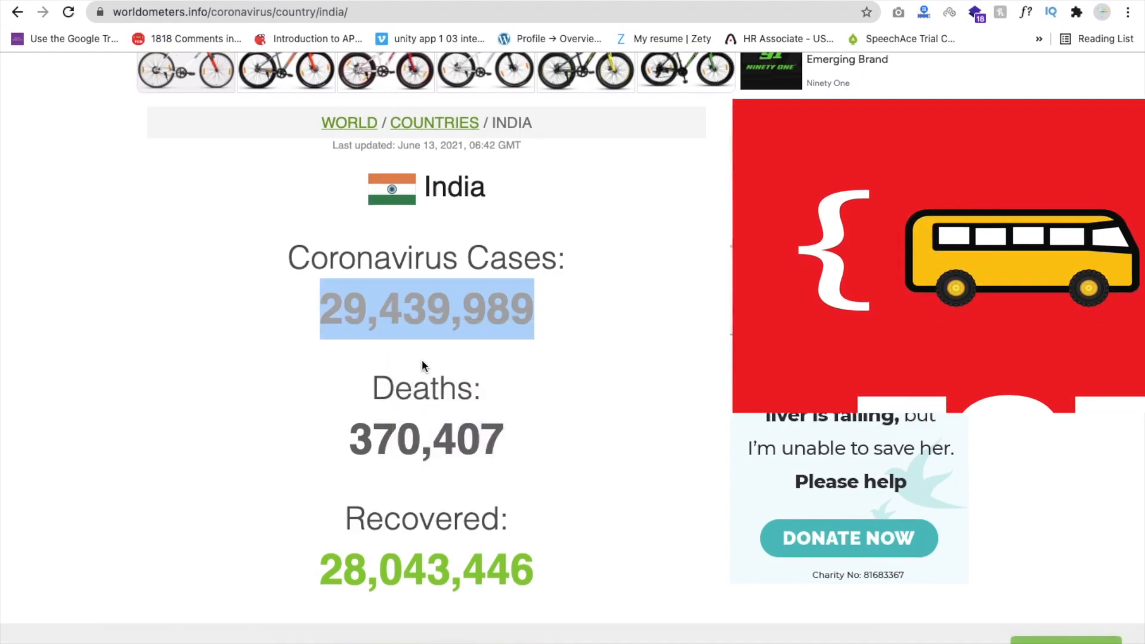
key(F12)
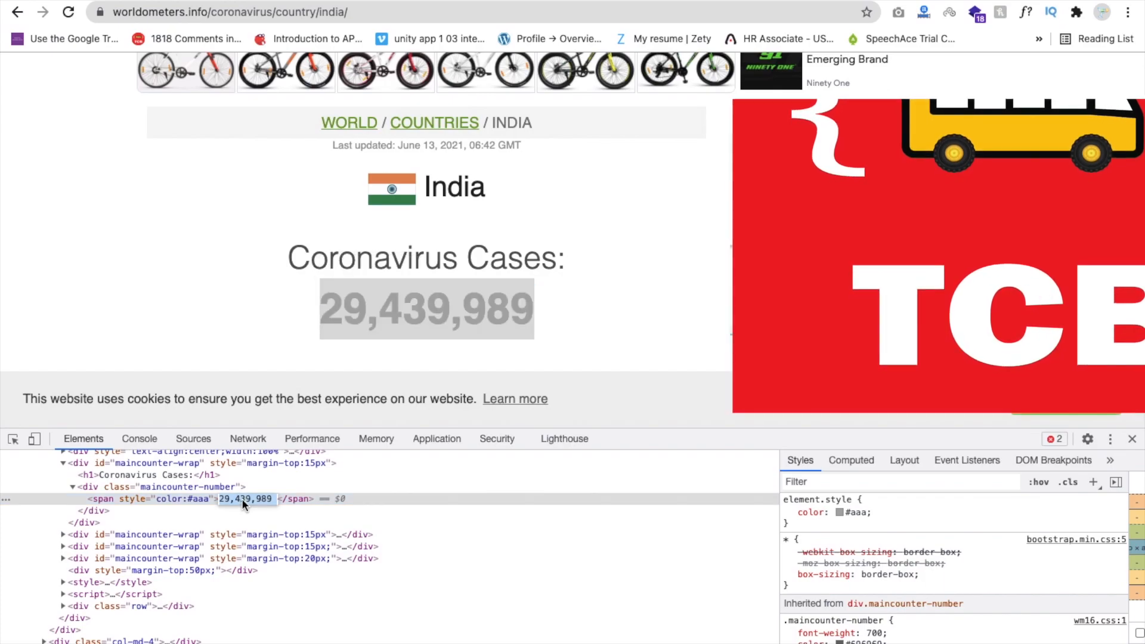
text(0)
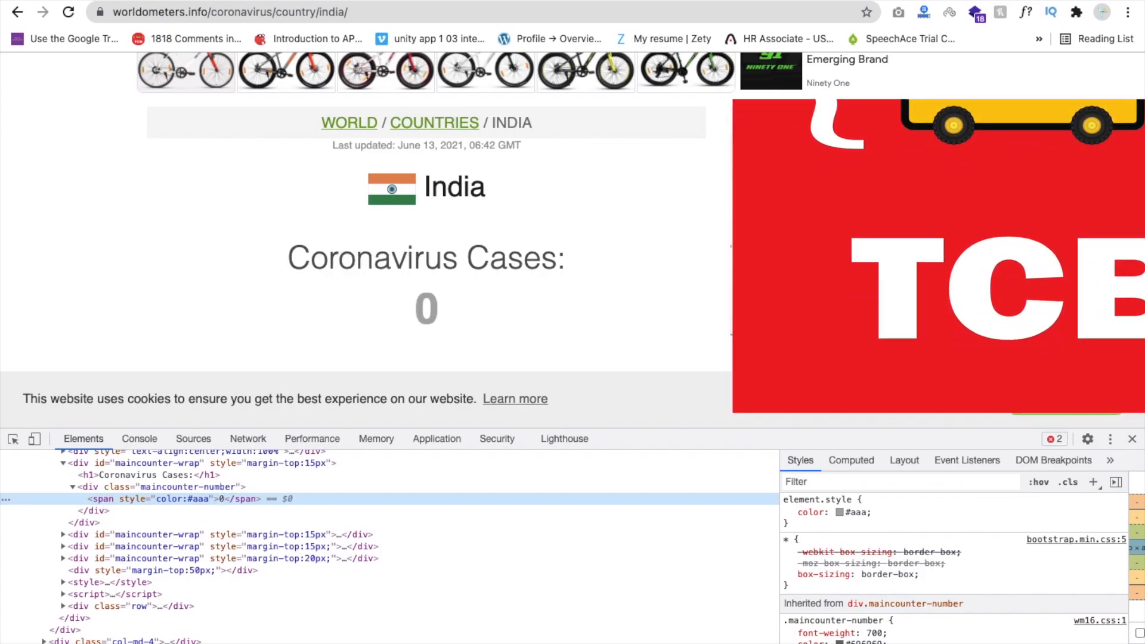
mouse_move(1133, 439)
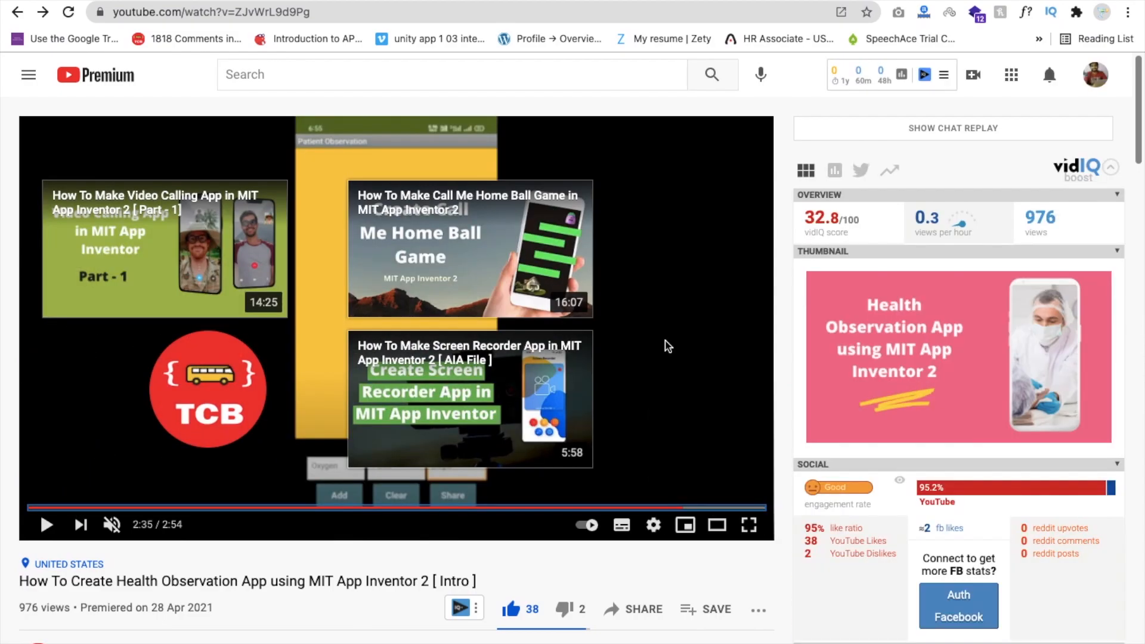
mouse_move(616, 387)
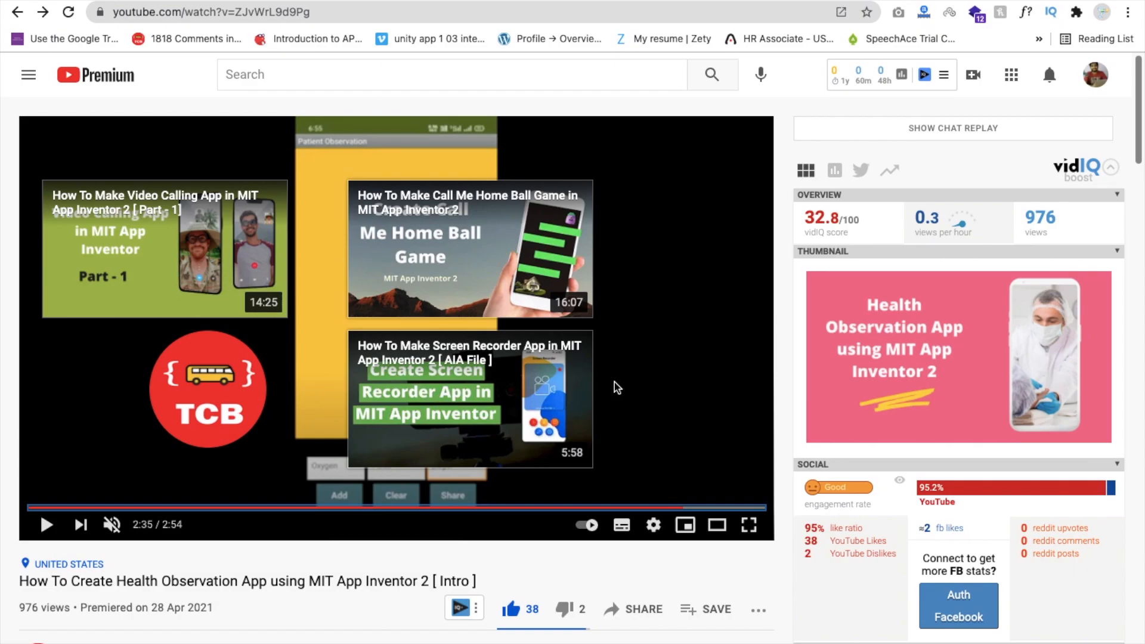
mouse_move(338, 185)
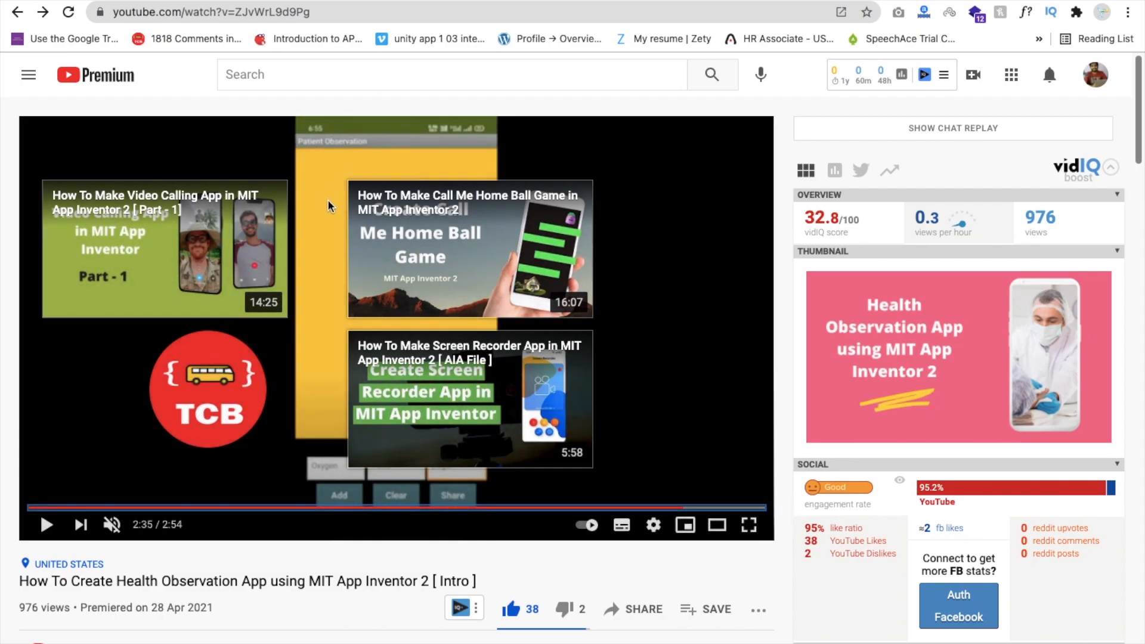
mouse_move(479, 214)
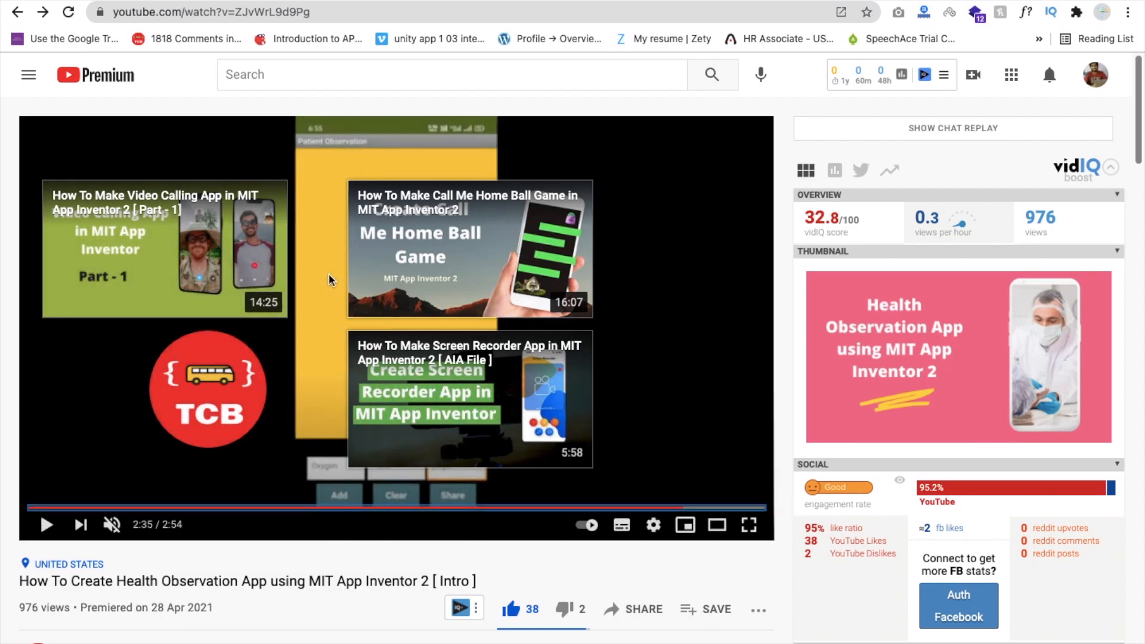
Scroll the YouTube watch page and bring up the context menu on the video title.
scroll(down, 3)
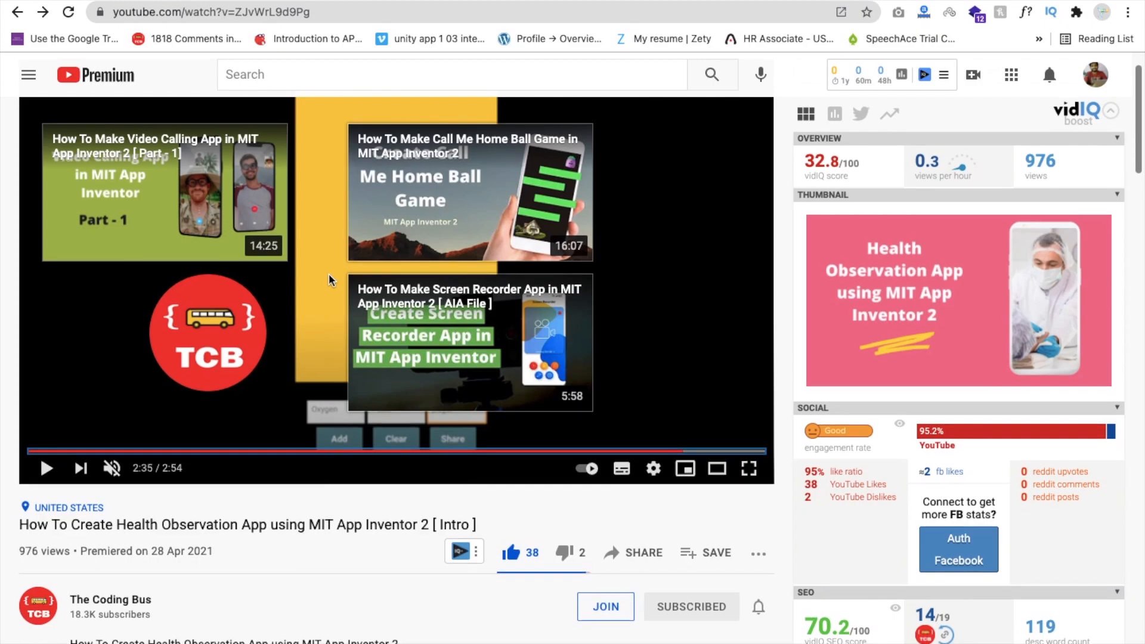
scroll(down, 3)
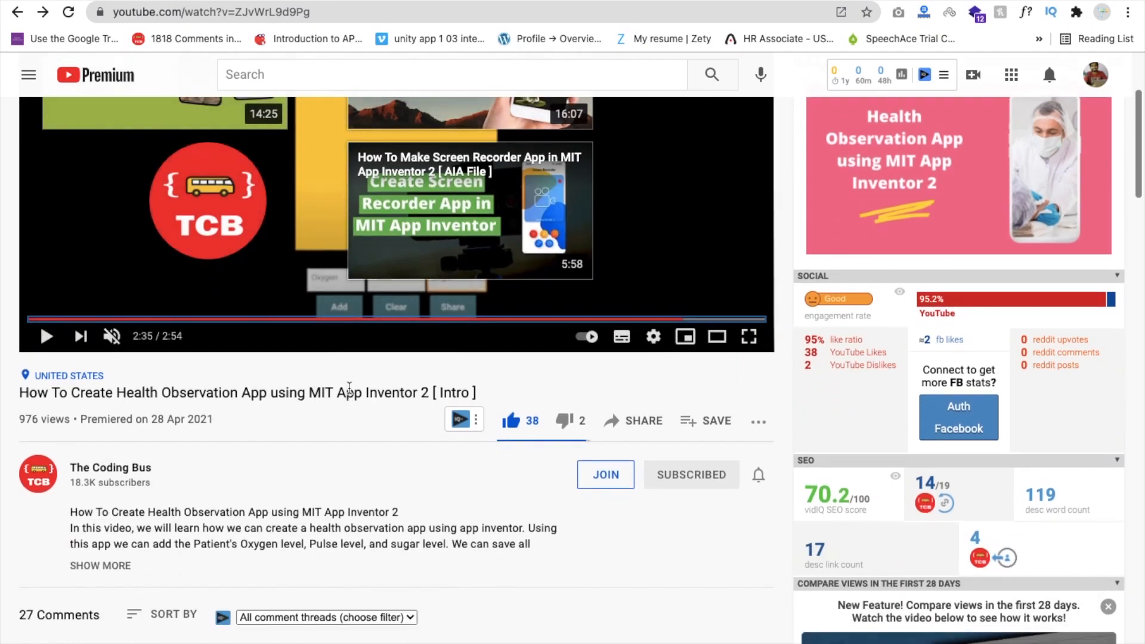
right_click(348, 392)
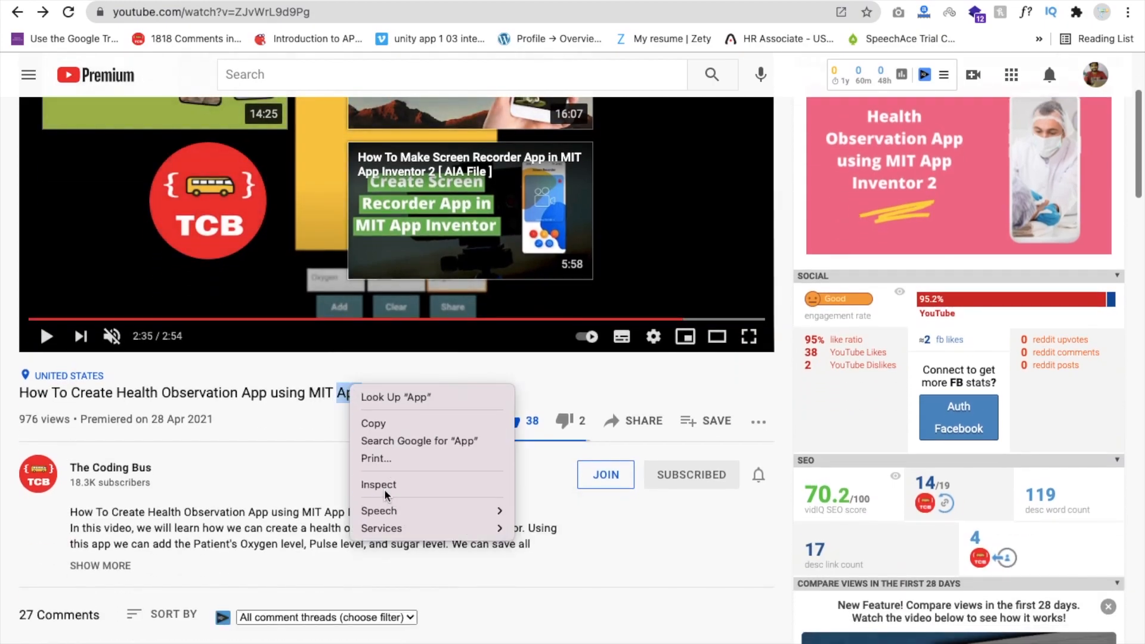
Inspect the player, delete the ytp-ce-element end-screen video card, and close DevTools.
click(378, 484)
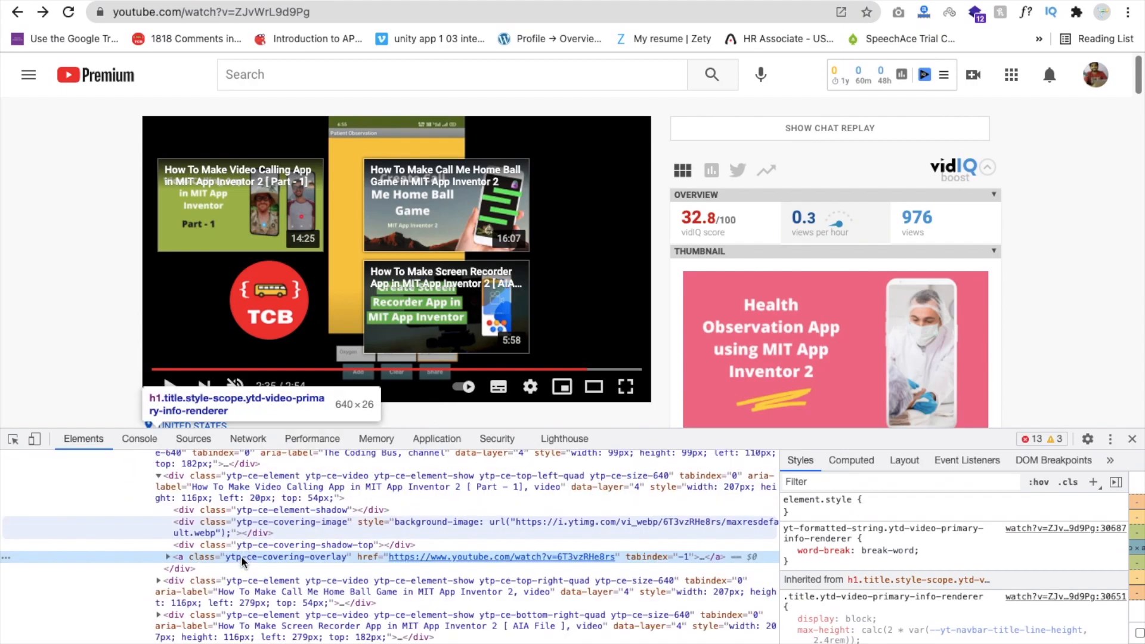
mouse_move(244, 556)
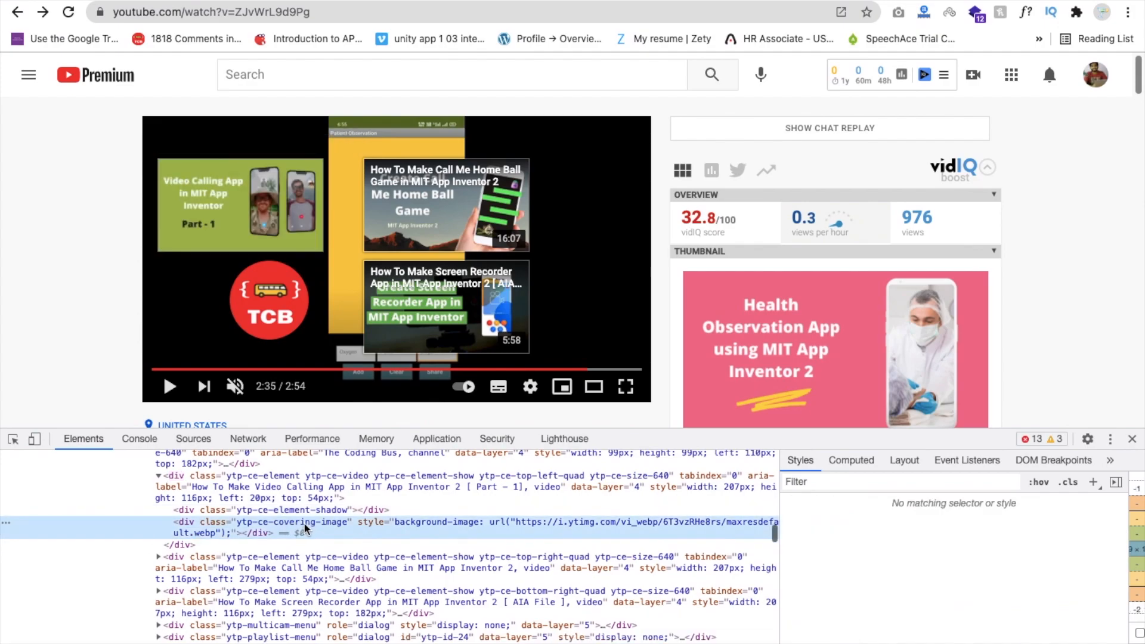
click(281, 521)
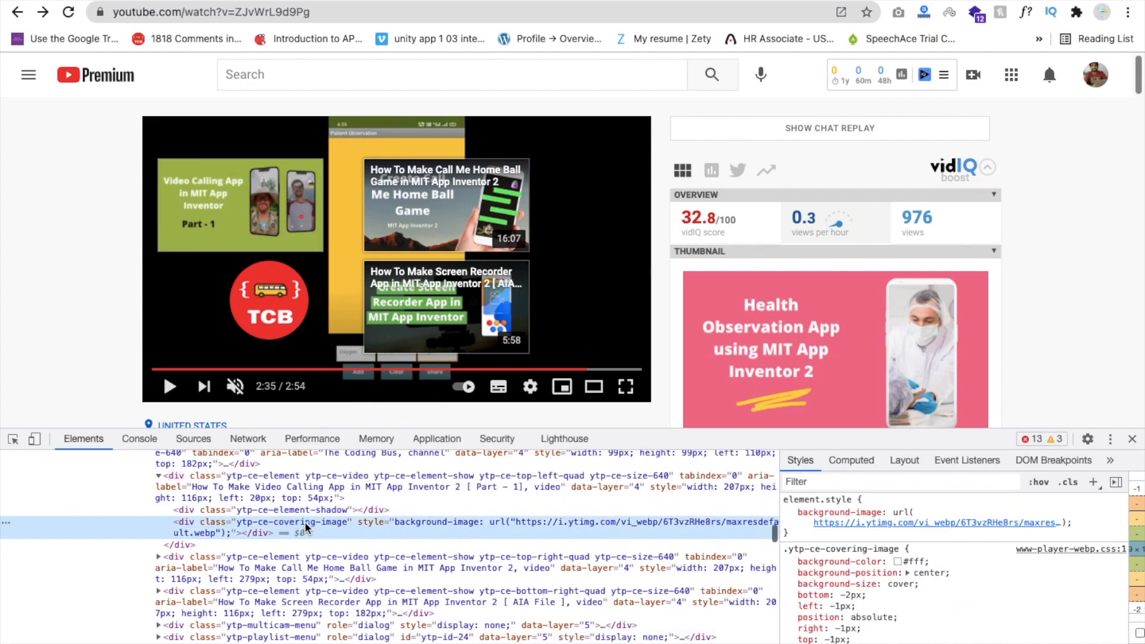
mouse_move(292, 481)
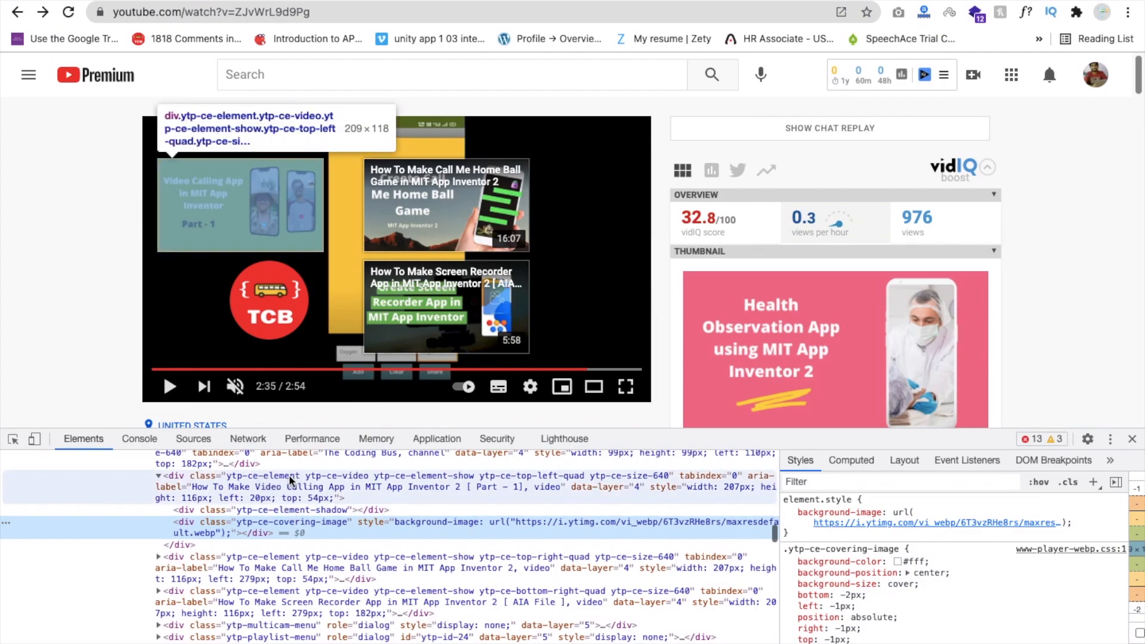
mouse_move(244, 480)
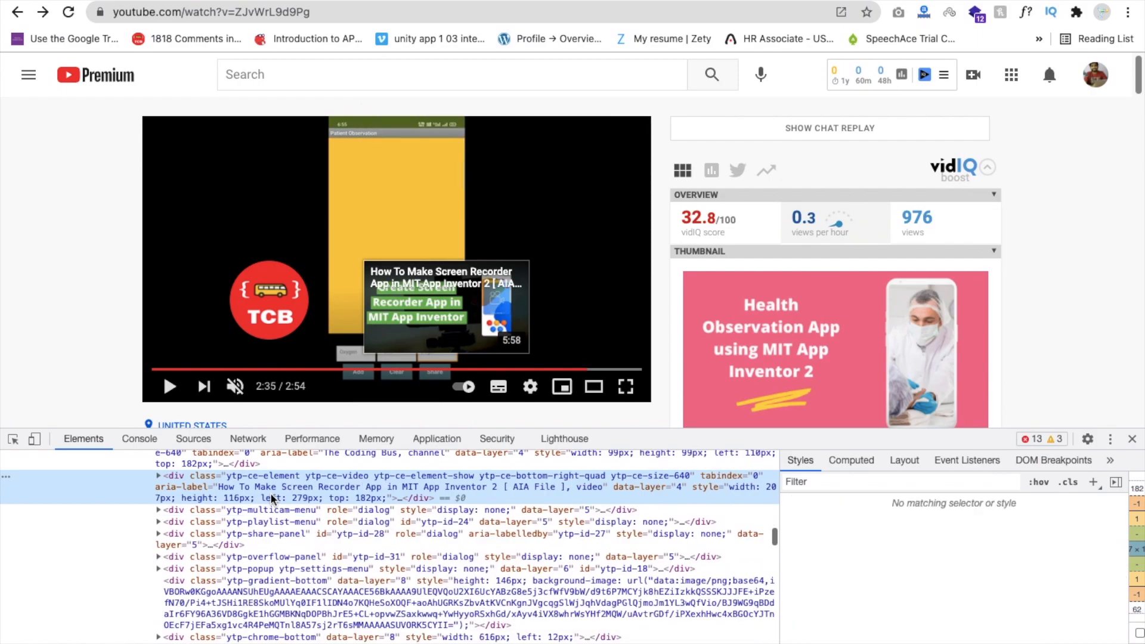
click(292, 486)
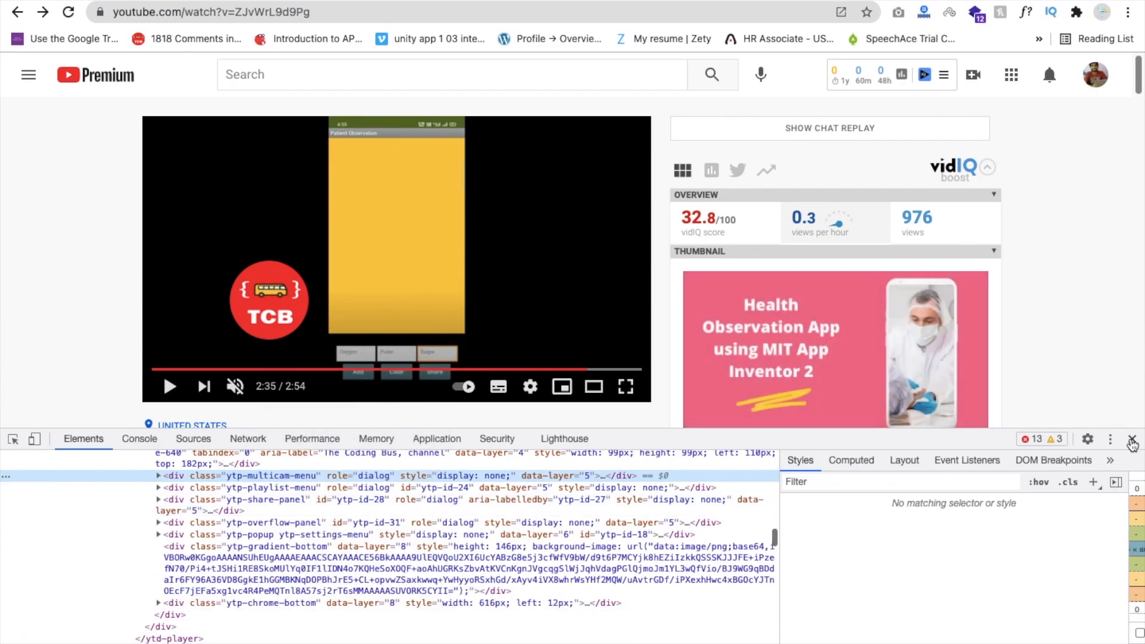
click(1133, 439)
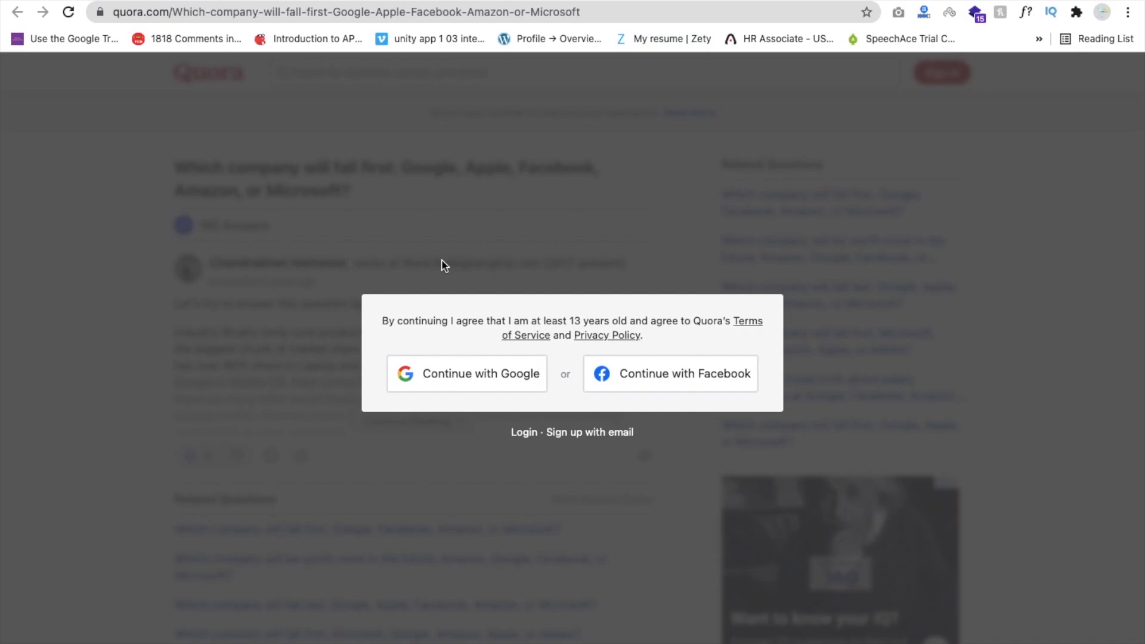
Inspect the Quora page and delete the login modal element over the question.
right_click(445, 264)
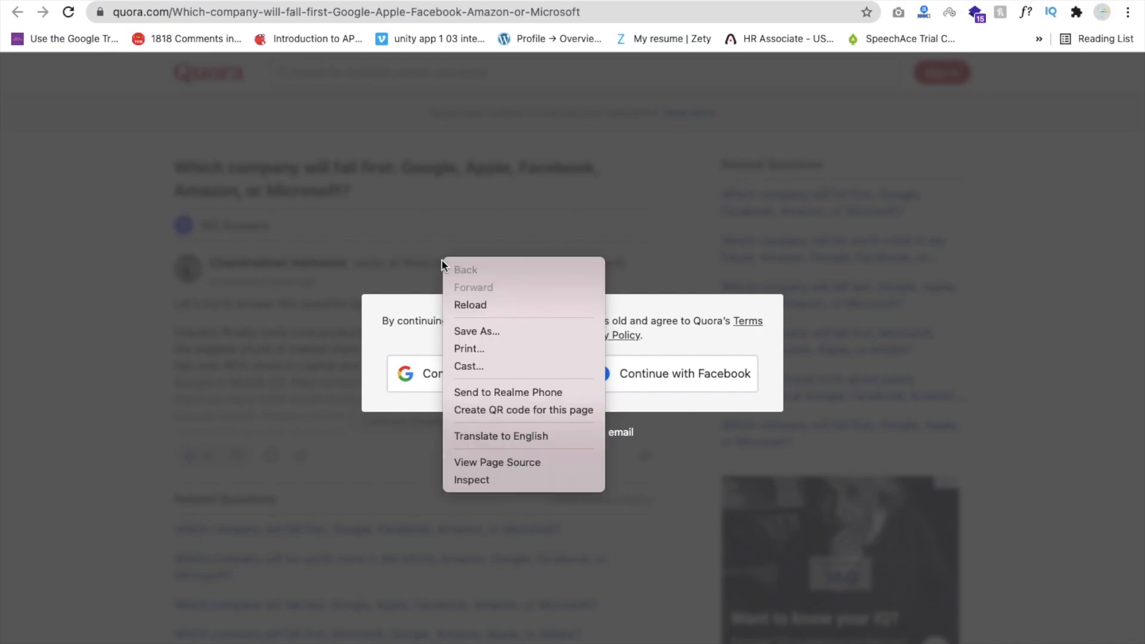
mouse_move(488, 479)
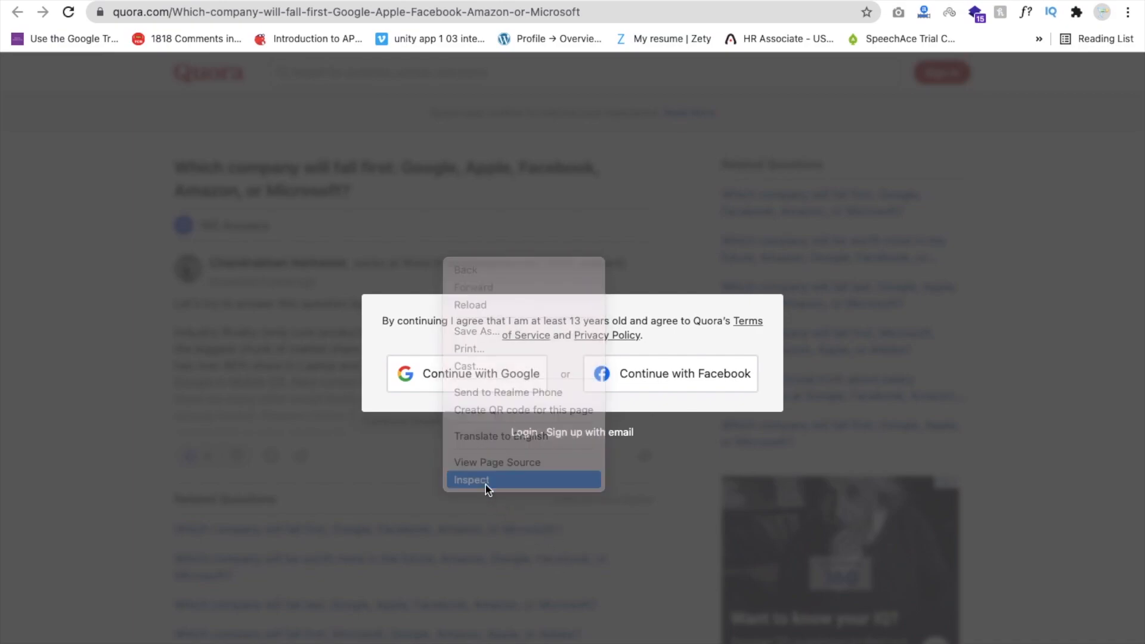
click(471, 479)
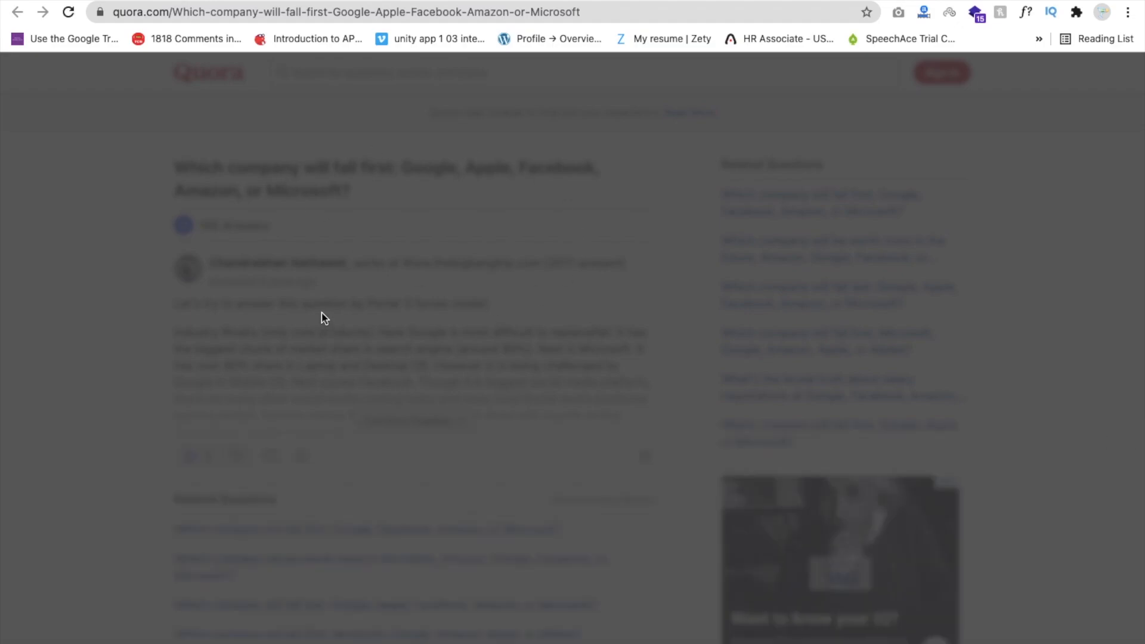
Delete the q-flex overlay, untick filter: blur(3px) on the q-box answer, and close DevTools.
right_click(325, 318)
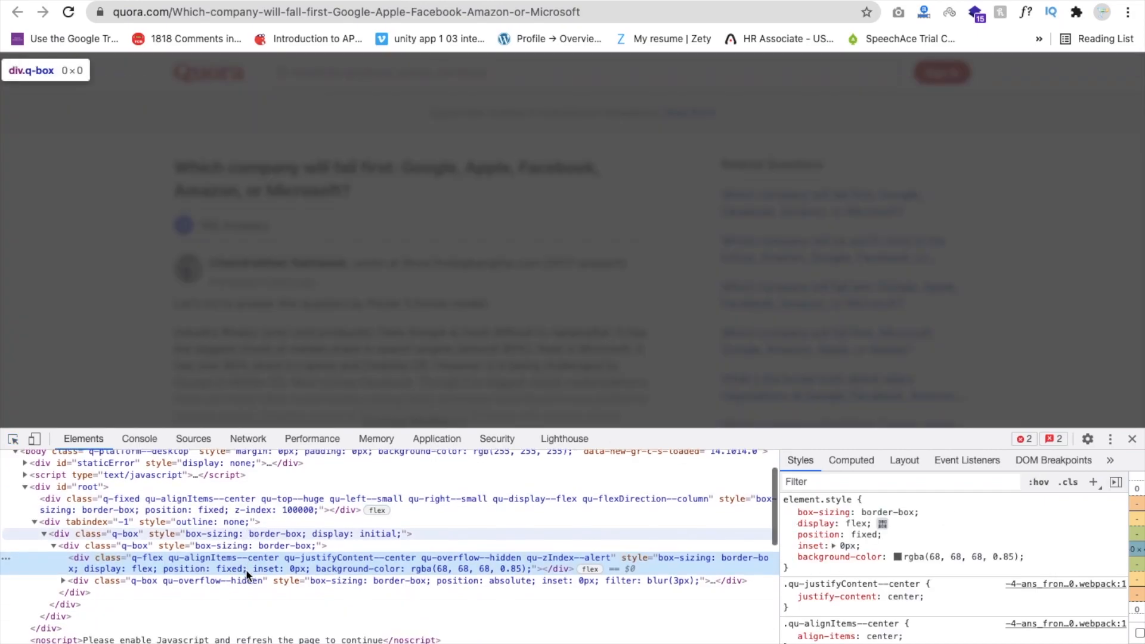
mouse_move(212, 581)
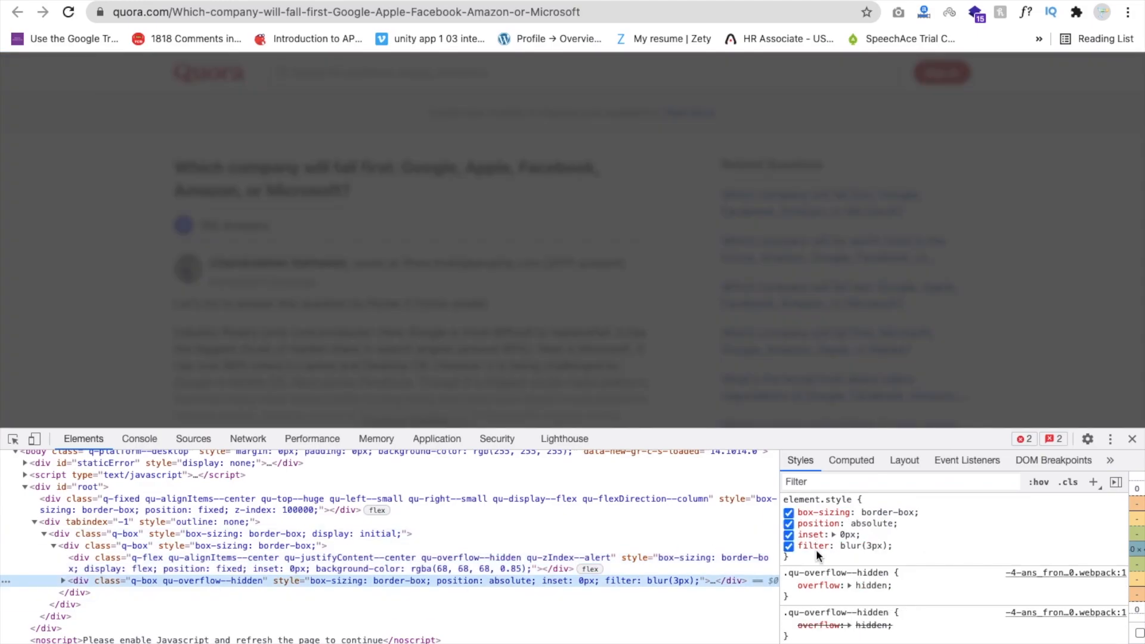
click(788, 546)
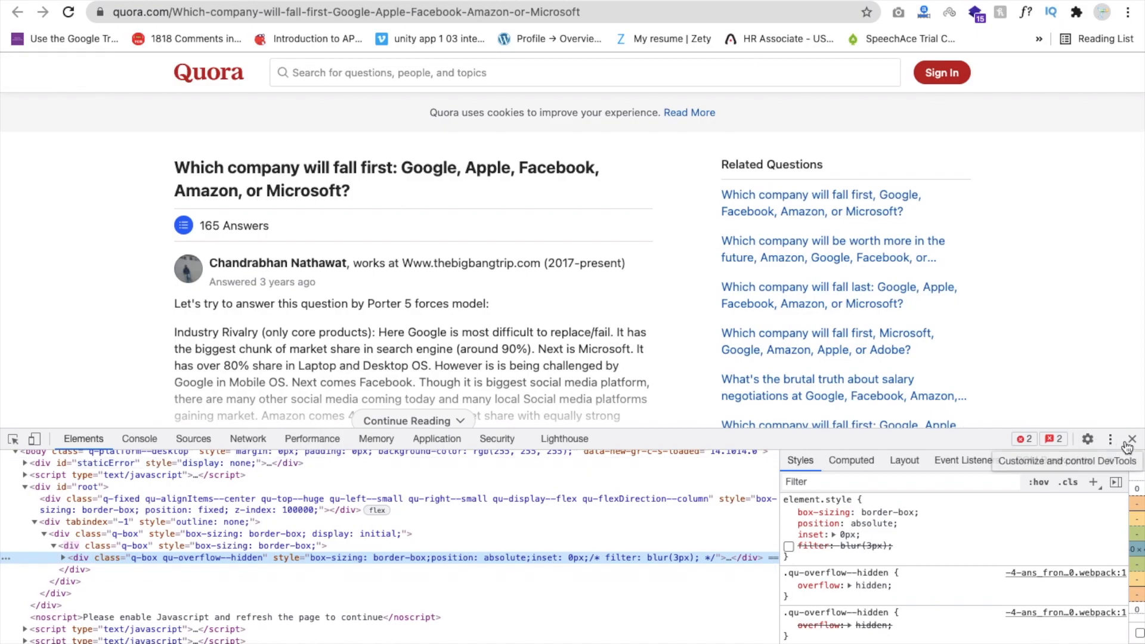
click(1132, 439)
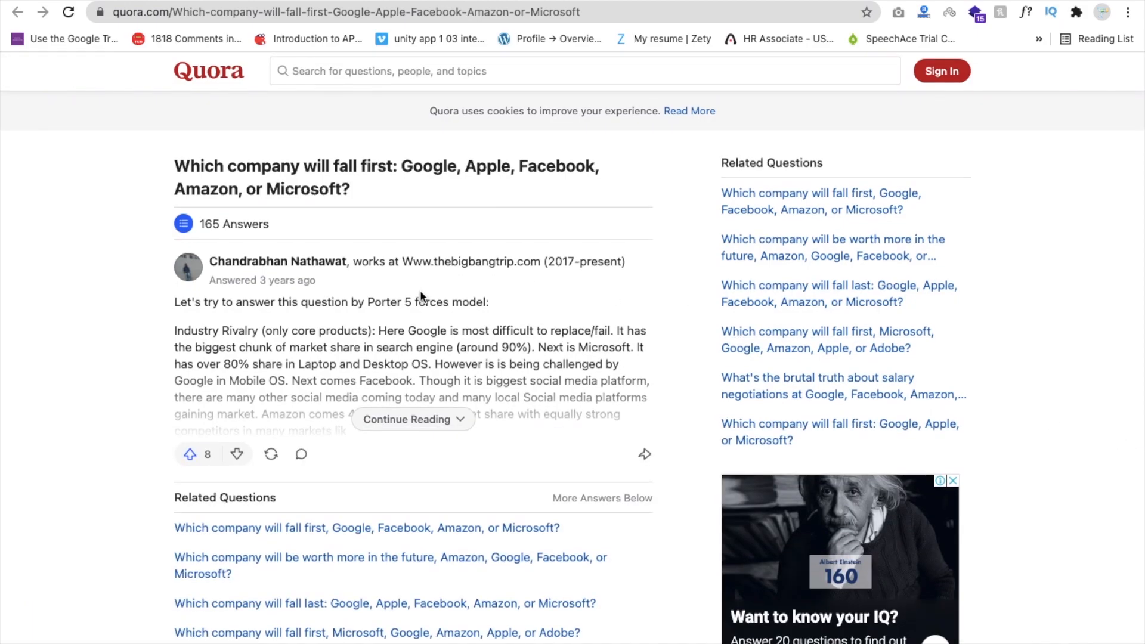
click(407, 419)
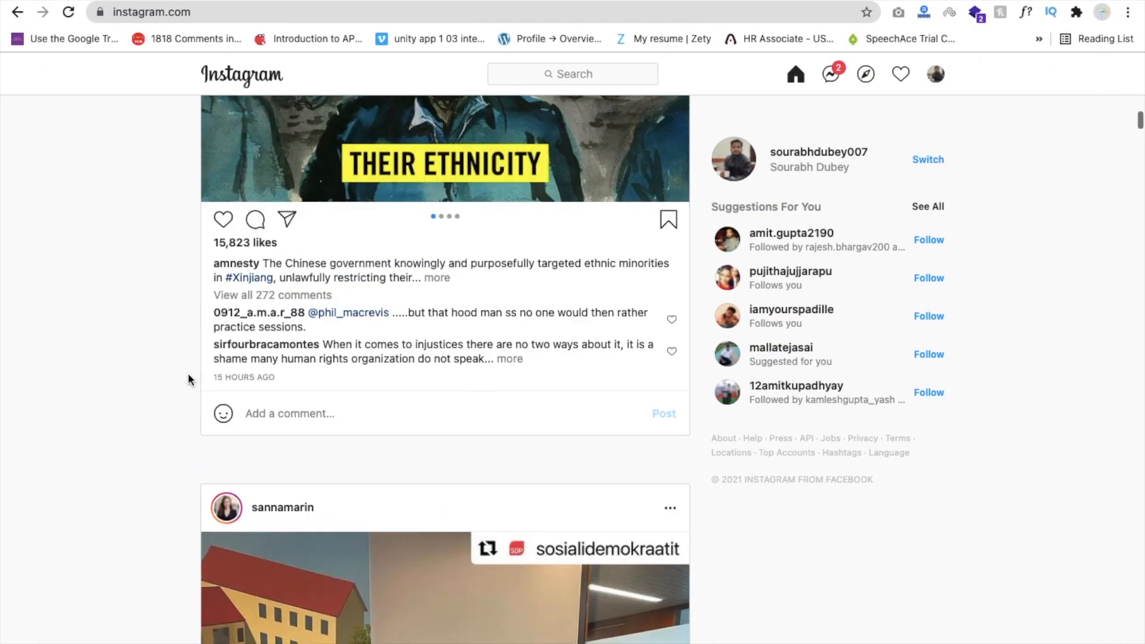
Scroll the Instagram feed, then go to the account's own profile via the header avatar.
scroll(down, 3)
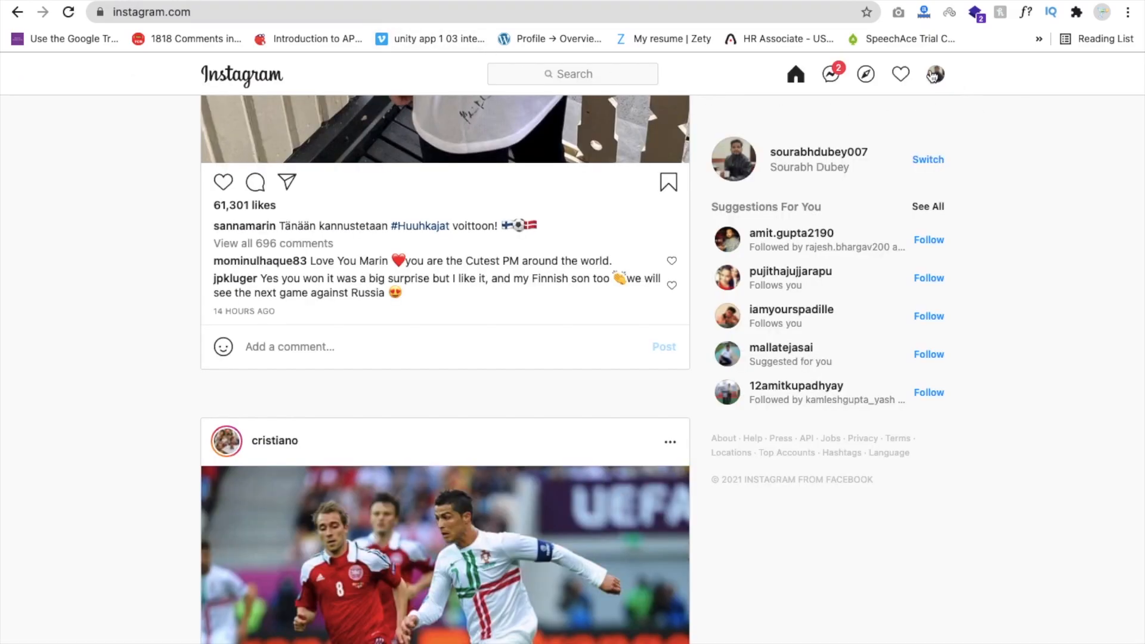
click(934, 74)
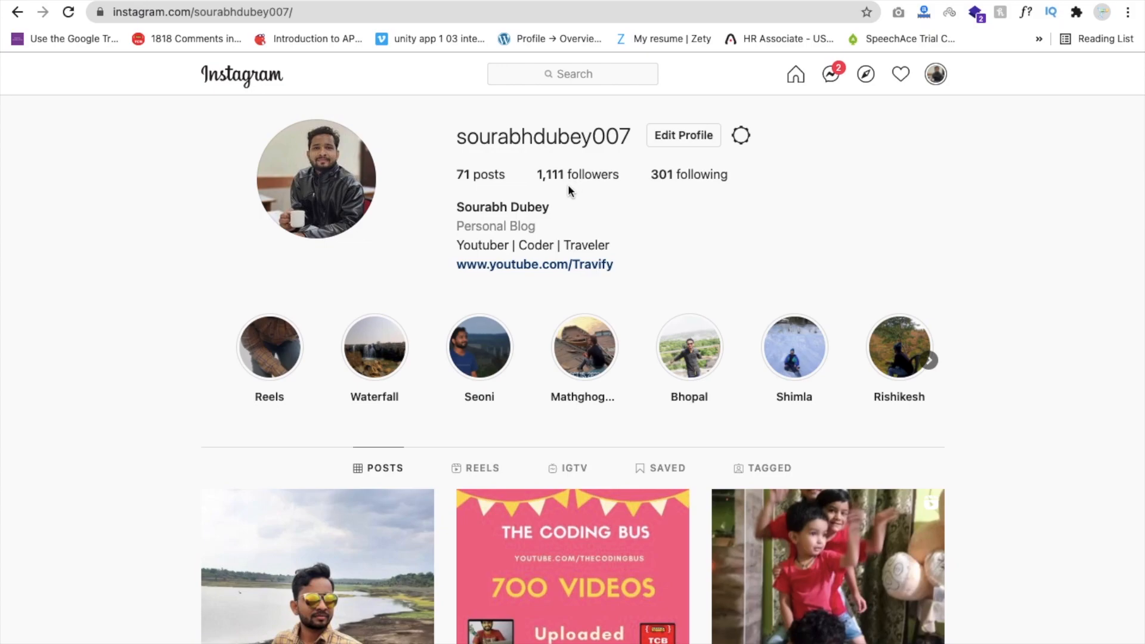
mouse_move(530, 107)
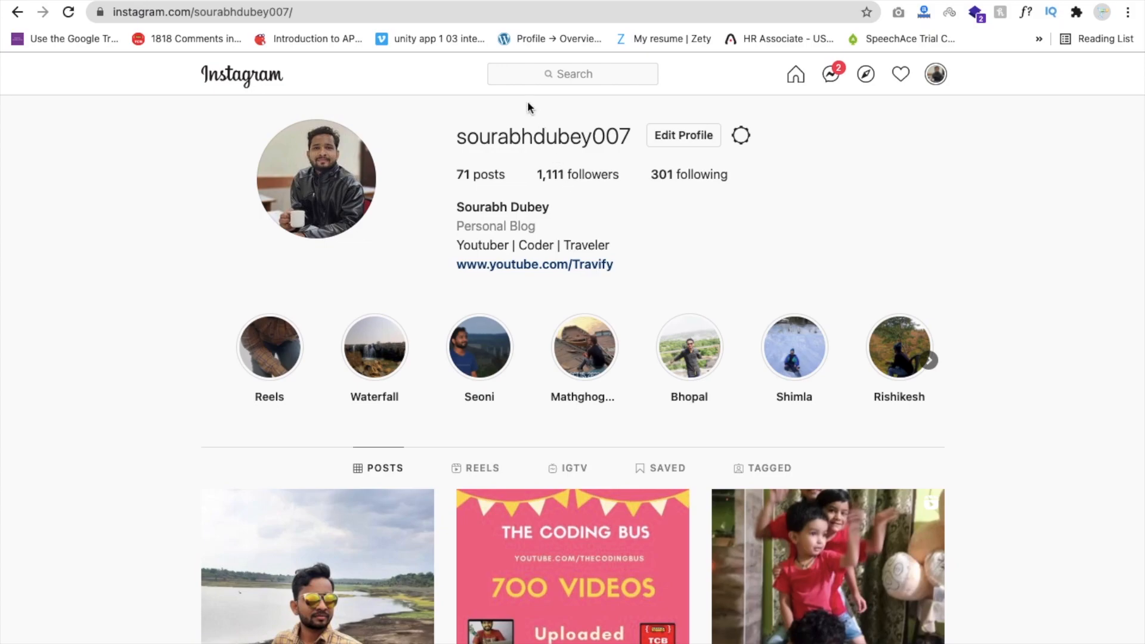
Inspect the followers count and edit its text node from 1,111 to 397M.
right_click(577, 174)
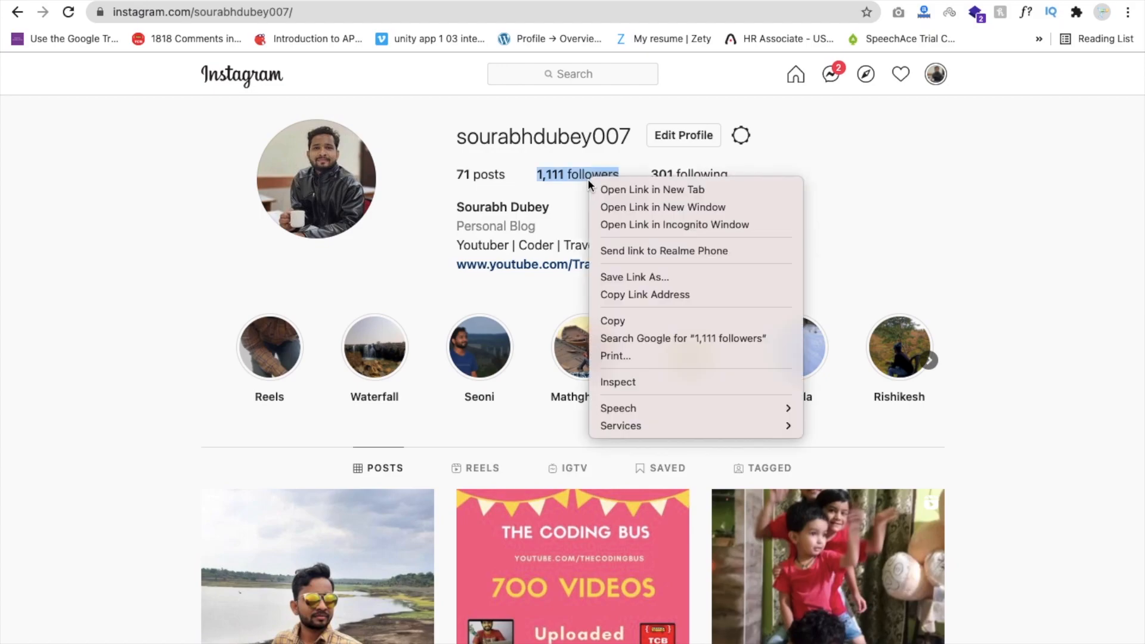
click(657, 390)
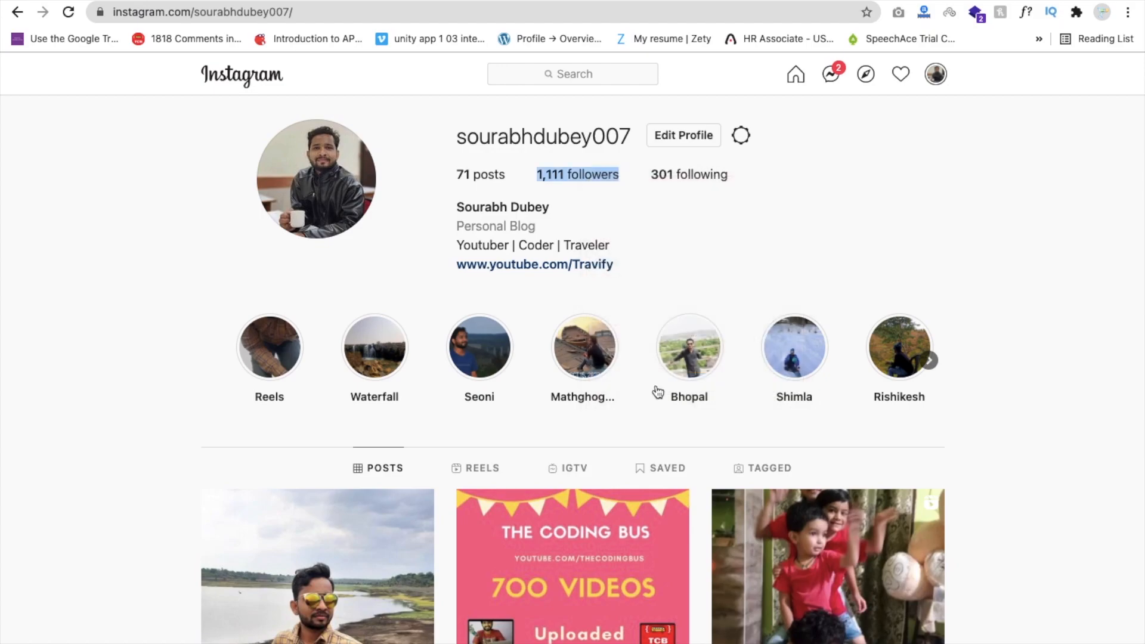
key(F12)
text(397M)
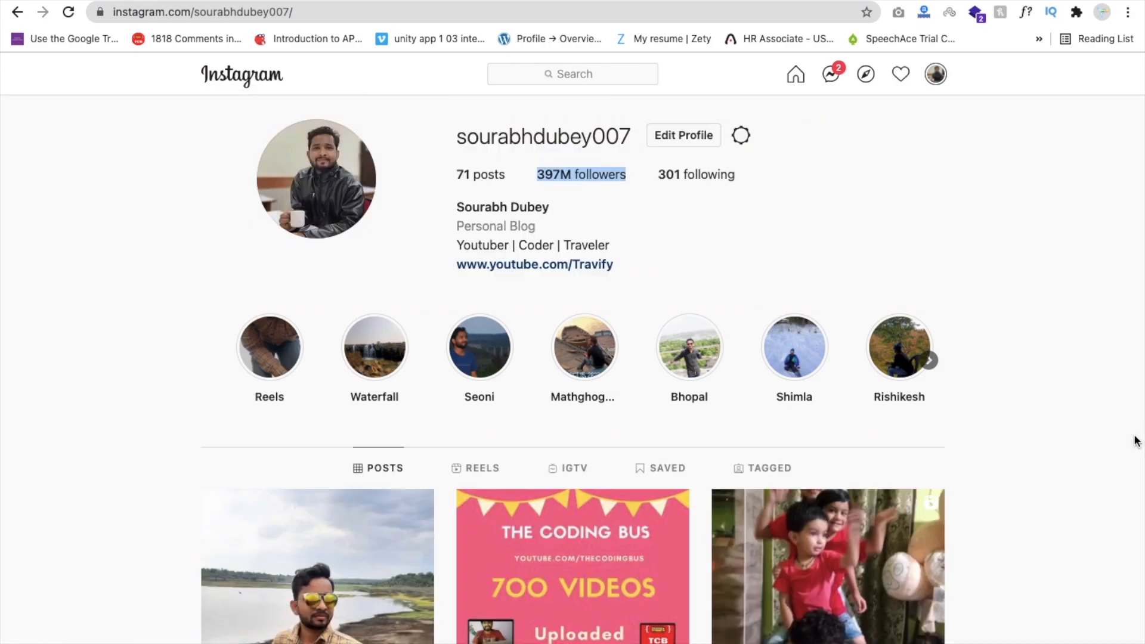
mouse_move(591, 204)
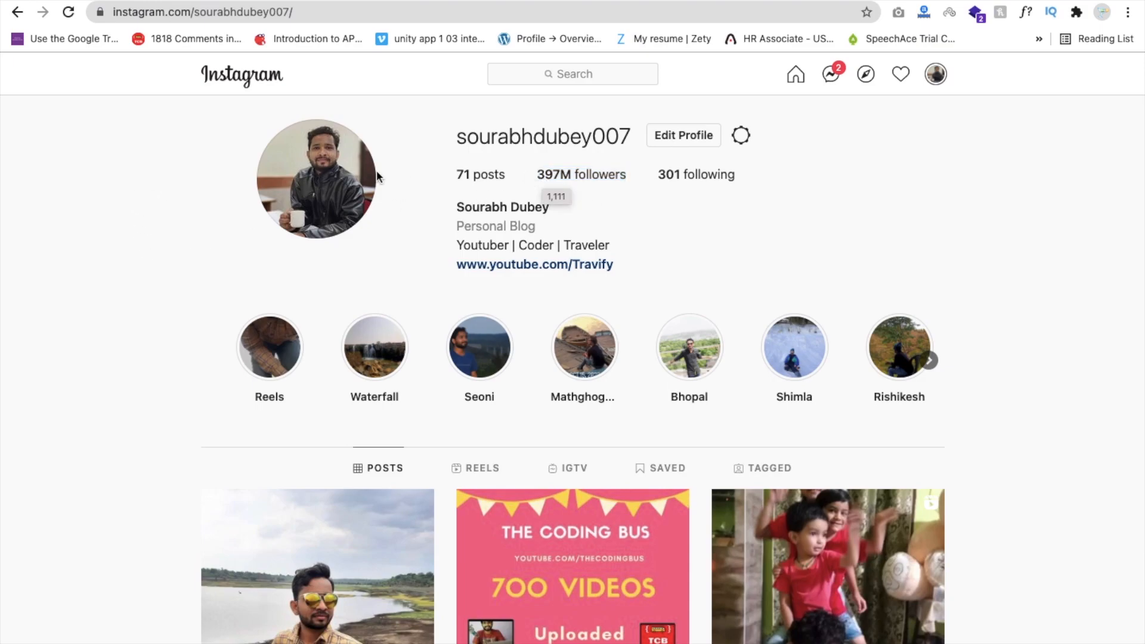
mouse_move(230, 216)
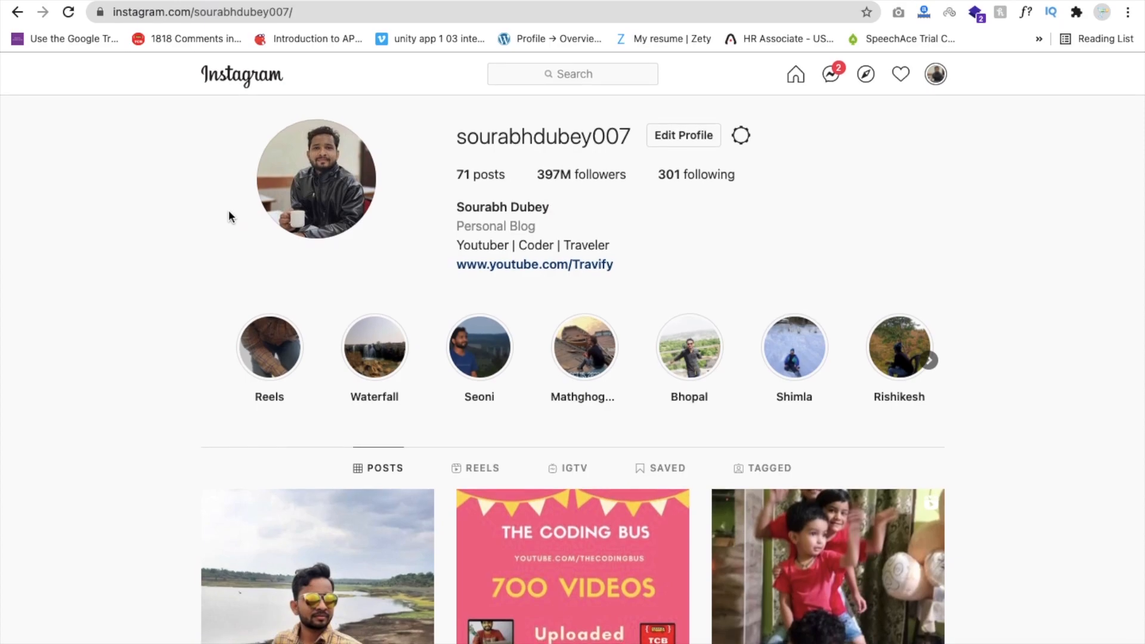